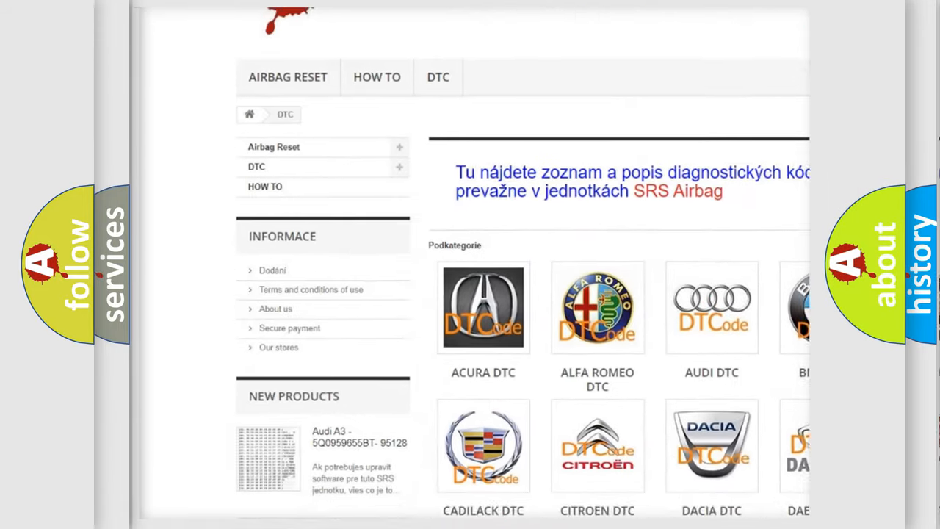
Open the Audi DTC code list showing fault codes such as _00003 and B100001A
scroll(down, 3)
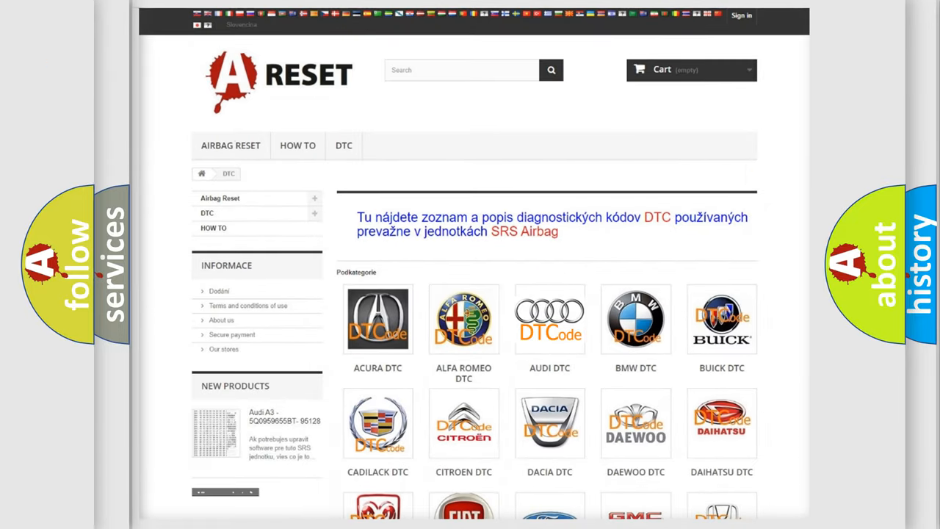
click(549, 319)
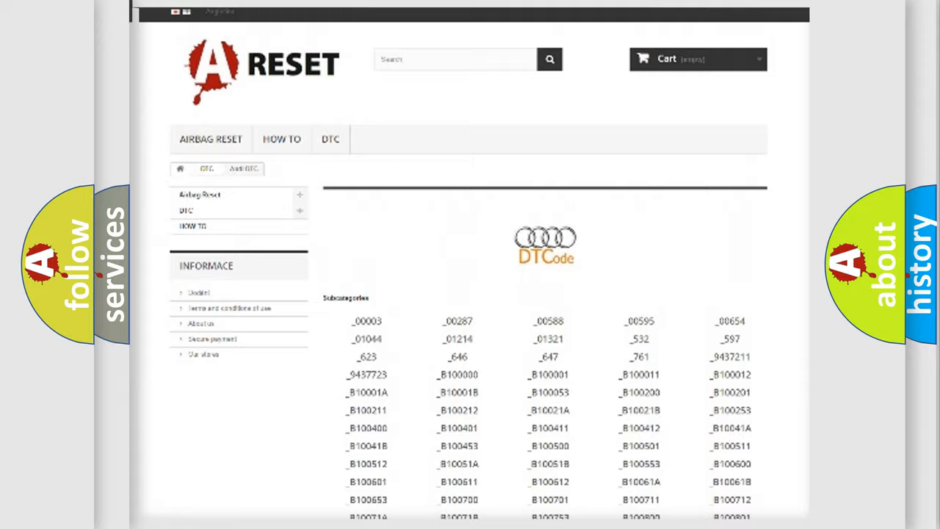